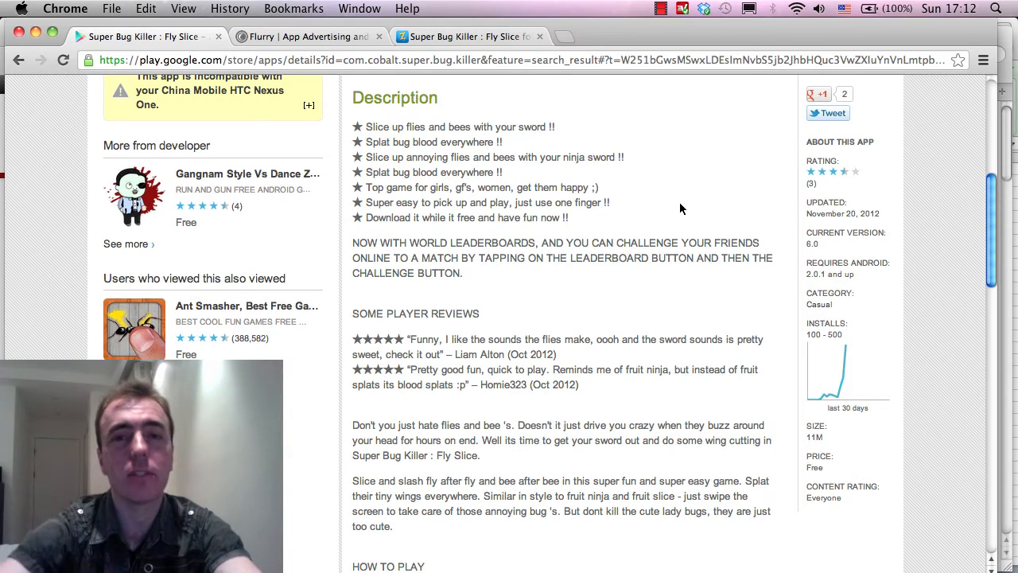
Highlight the starred keyword lines in the Super Bug Killer description
scroll("up", 3)
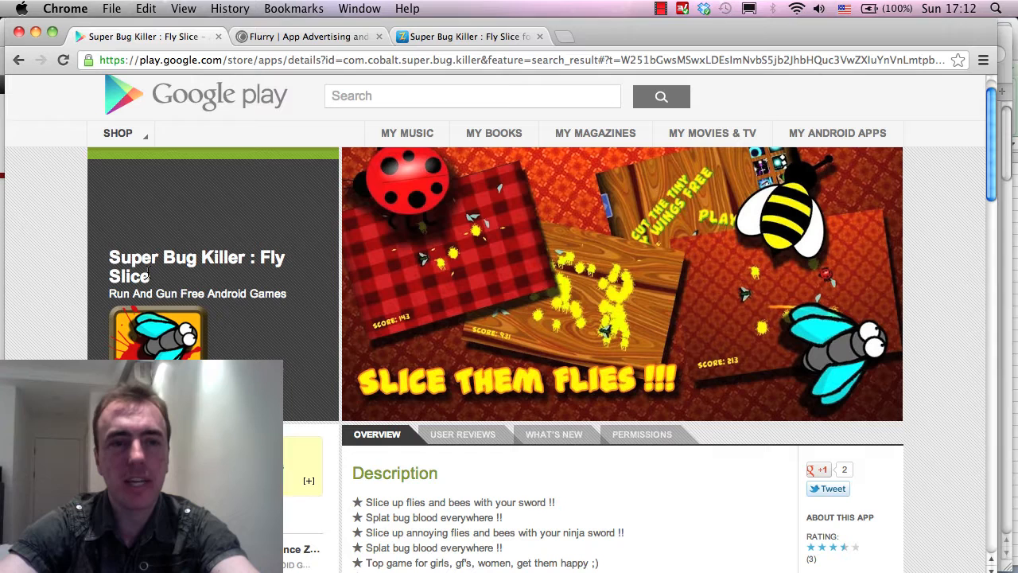
mouse_move(533, 325)
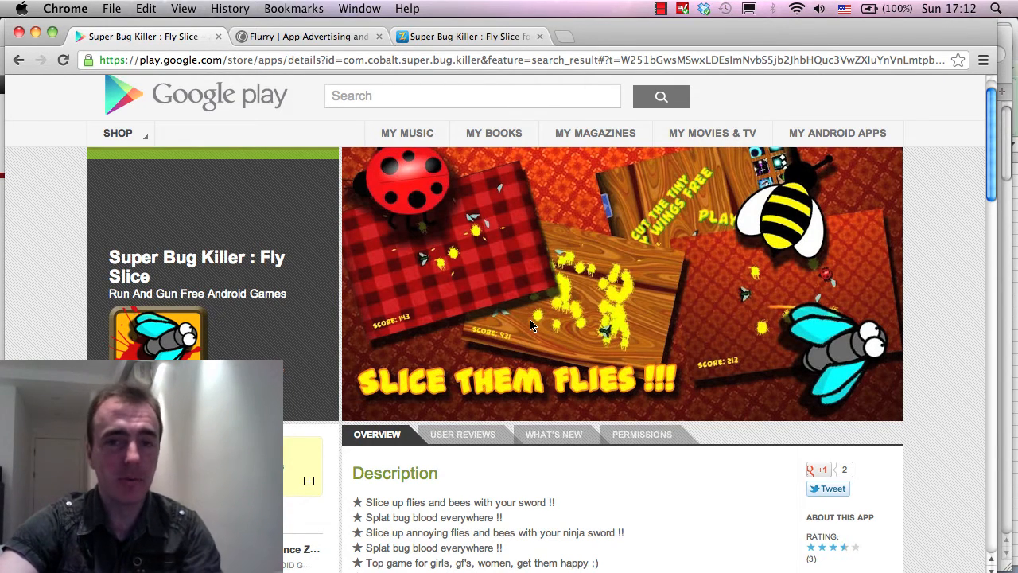
scroll("down", 3)
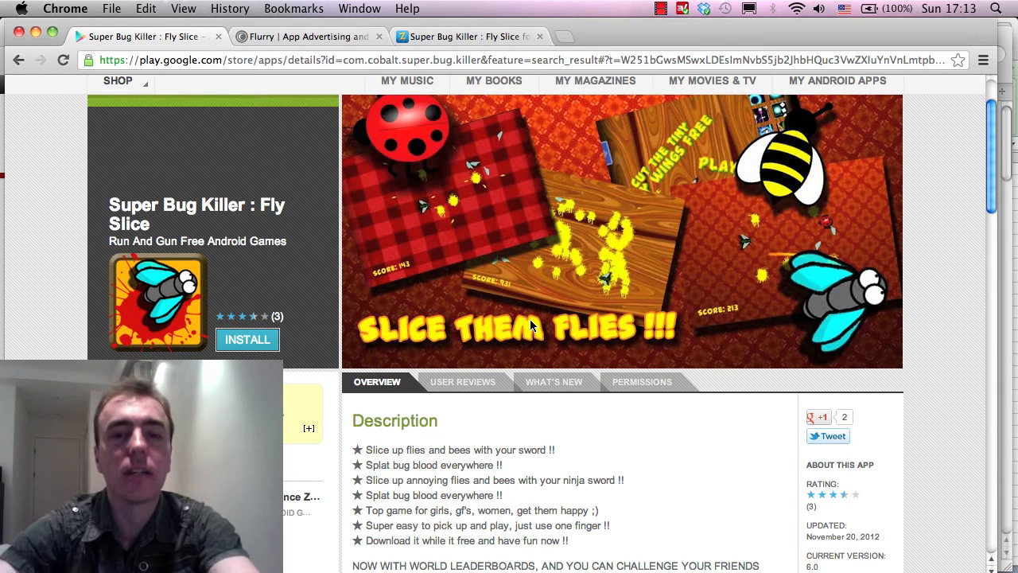
scroll("down", 3)
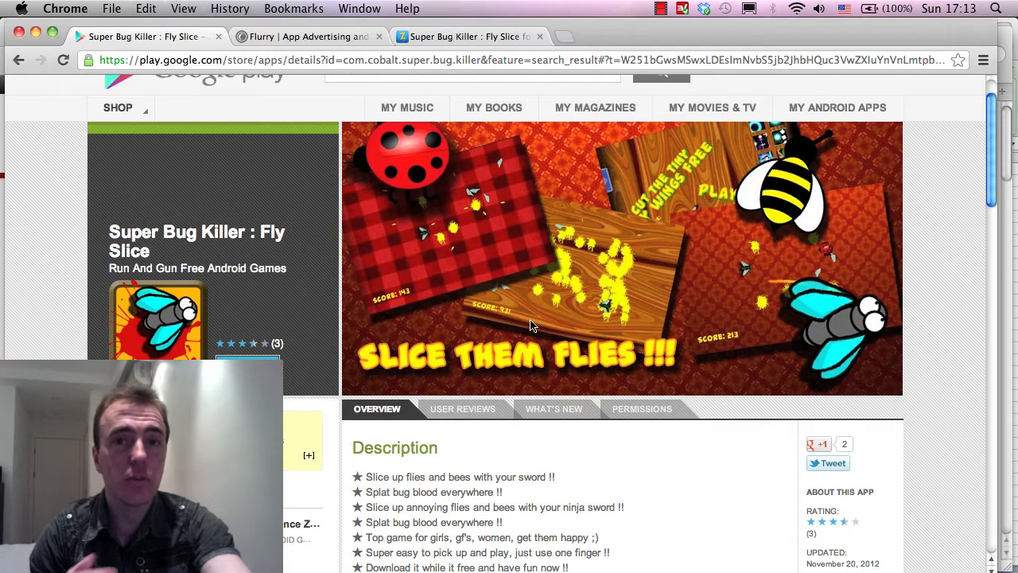
scroll("down", 3)
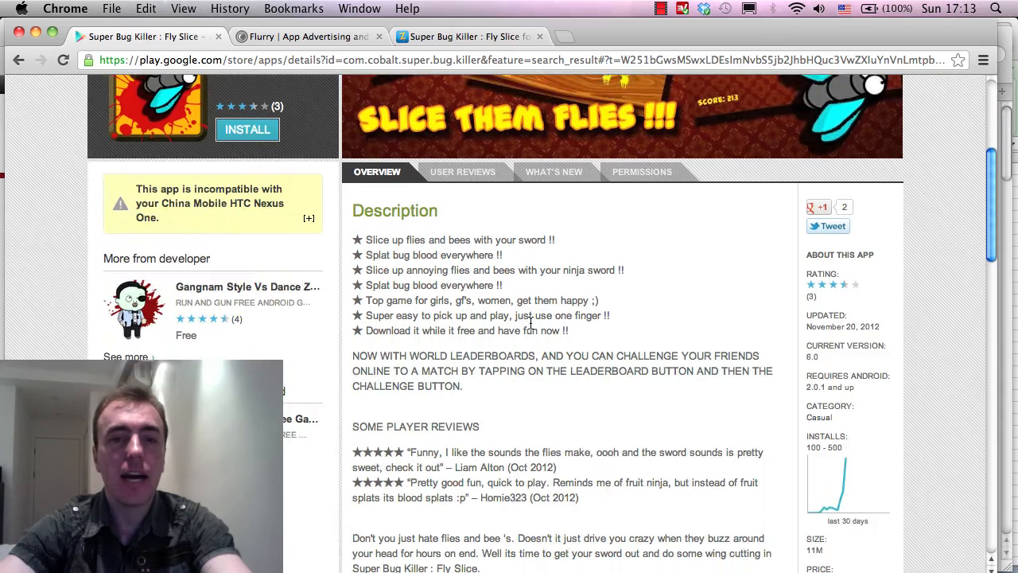
scroll("down", 3)
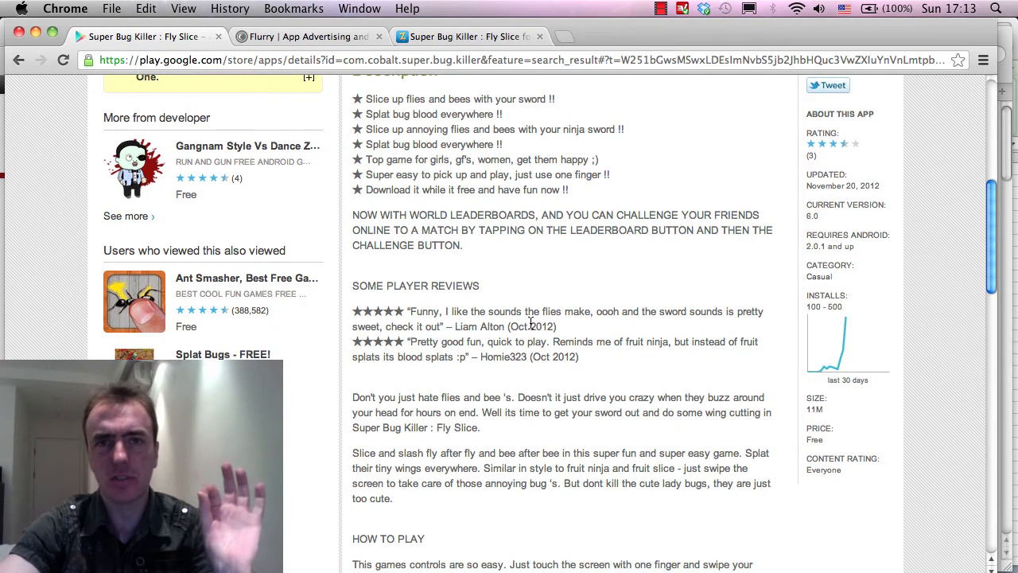
scroll("up", 3)
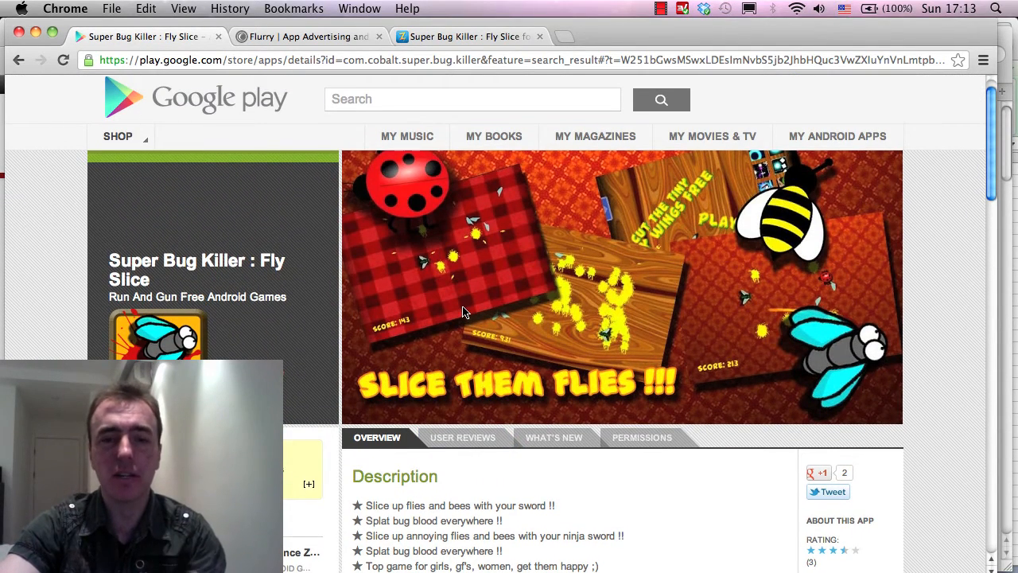
scroll("down", 3)
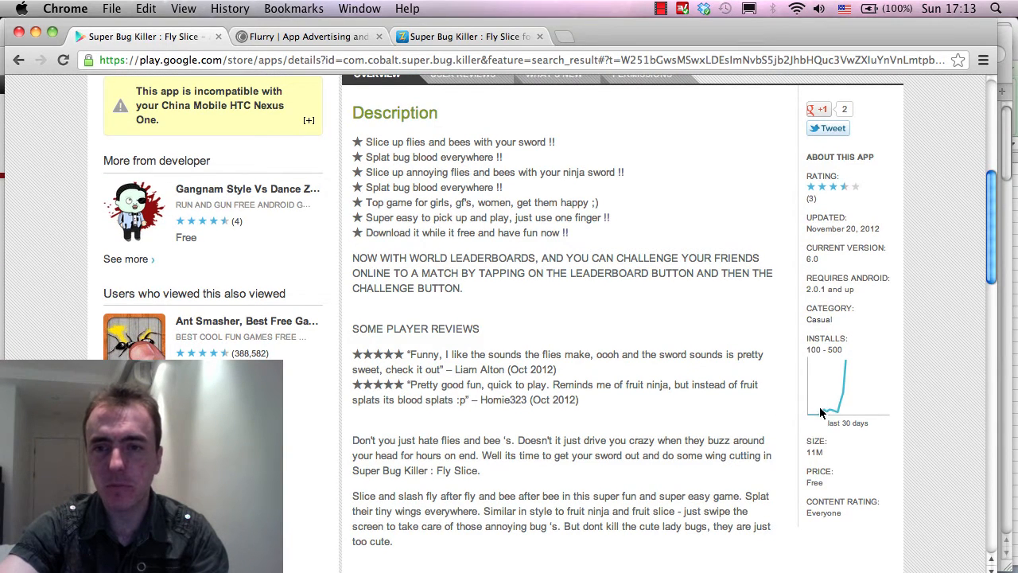
mouse_move(849, 335)
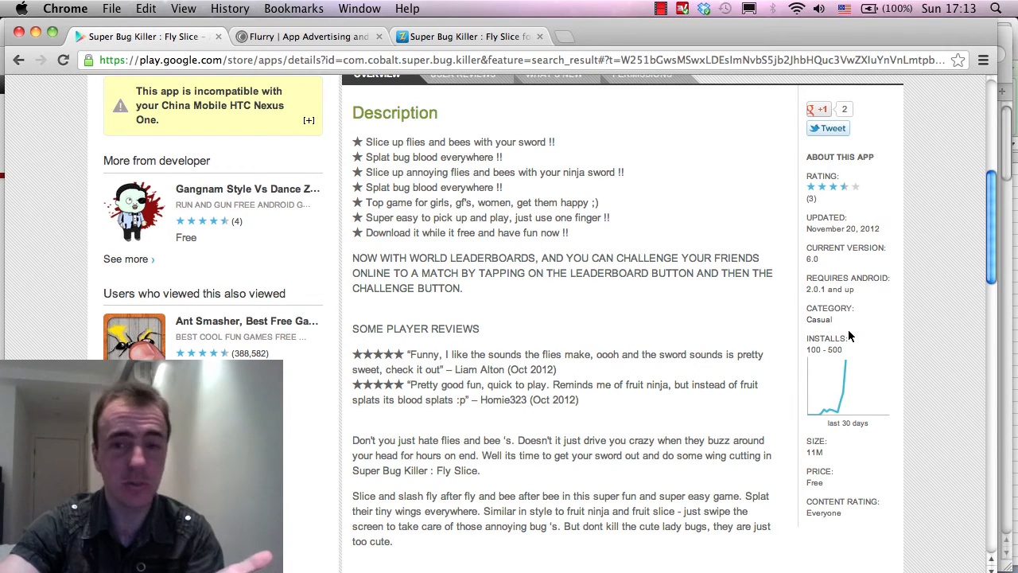
mouse_move(848, 369)
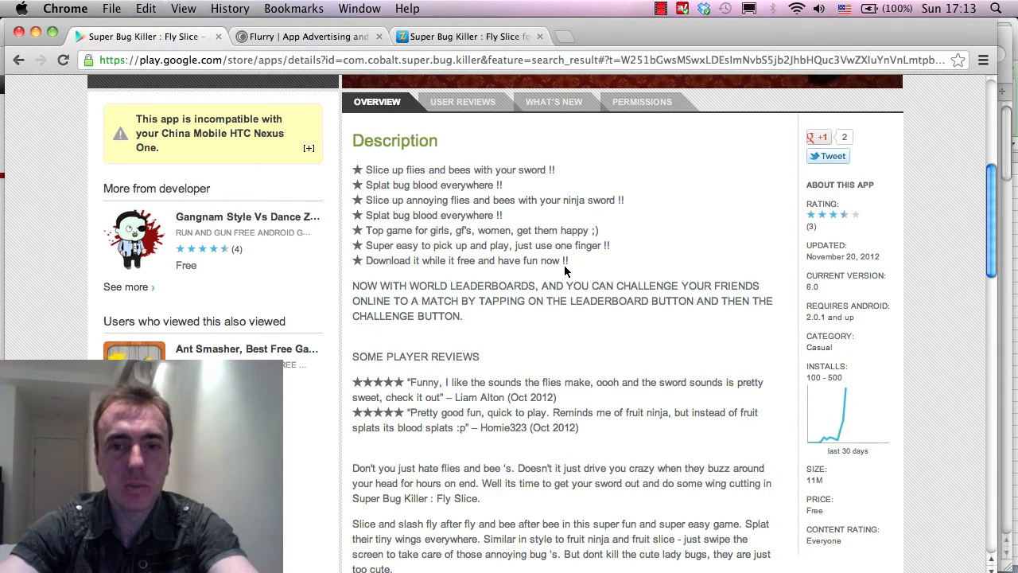
left_click_drag(363, 169, 565, 261)
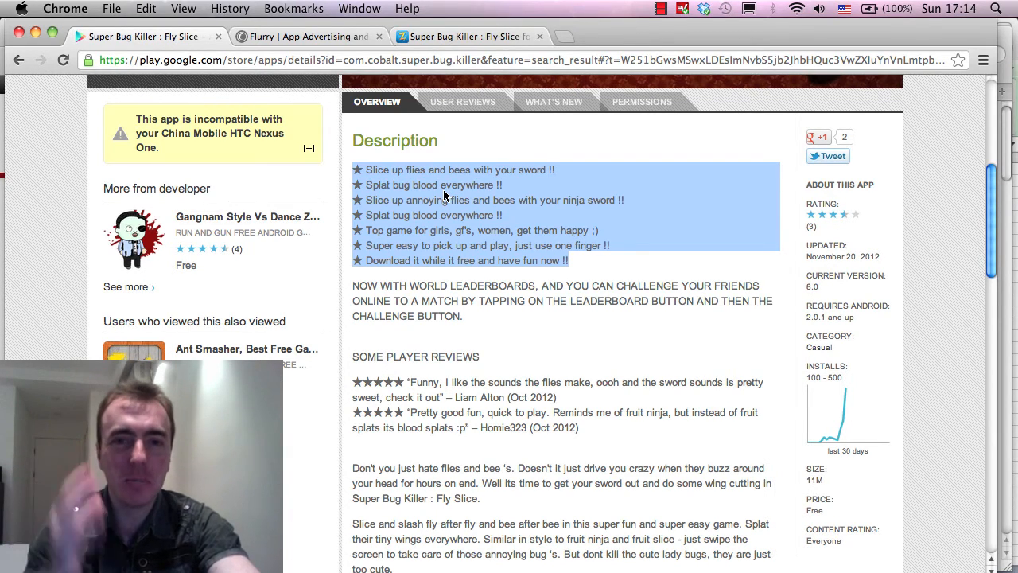
Highlight the two story paragraphs starting "Don't you just hate flies"
scroll("down", 3)
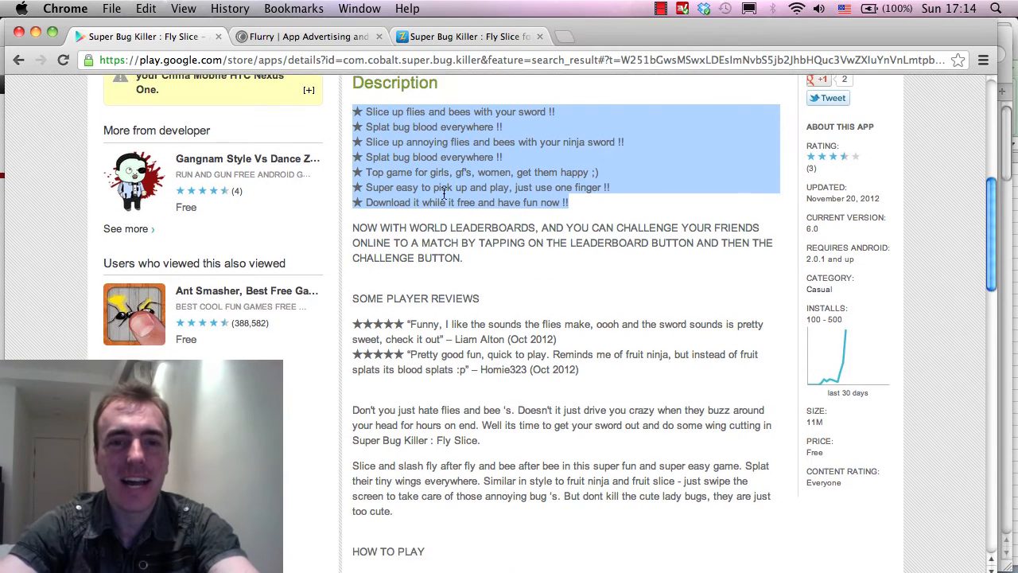
scroll("down", 3)
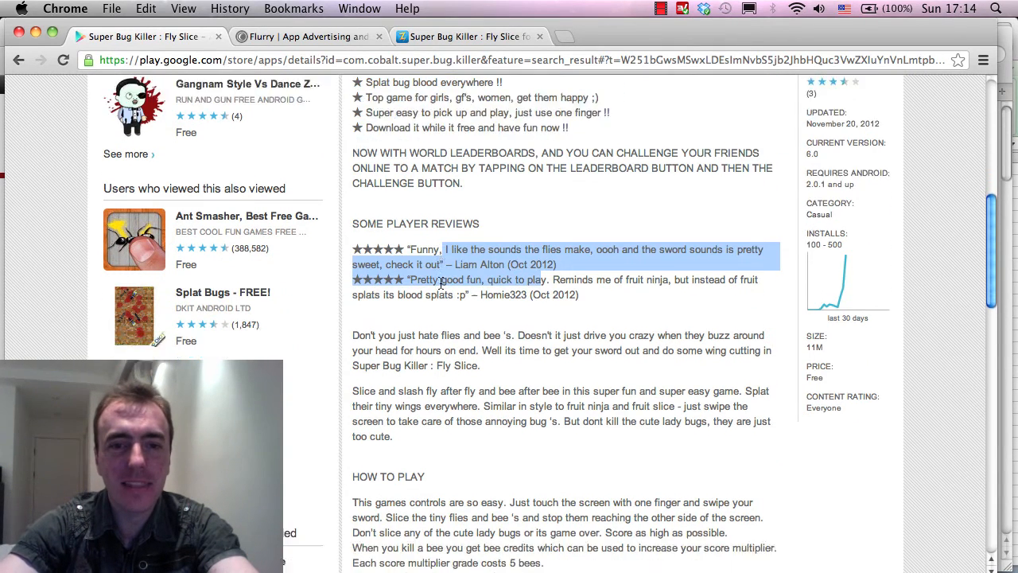
scroll("down", 3)
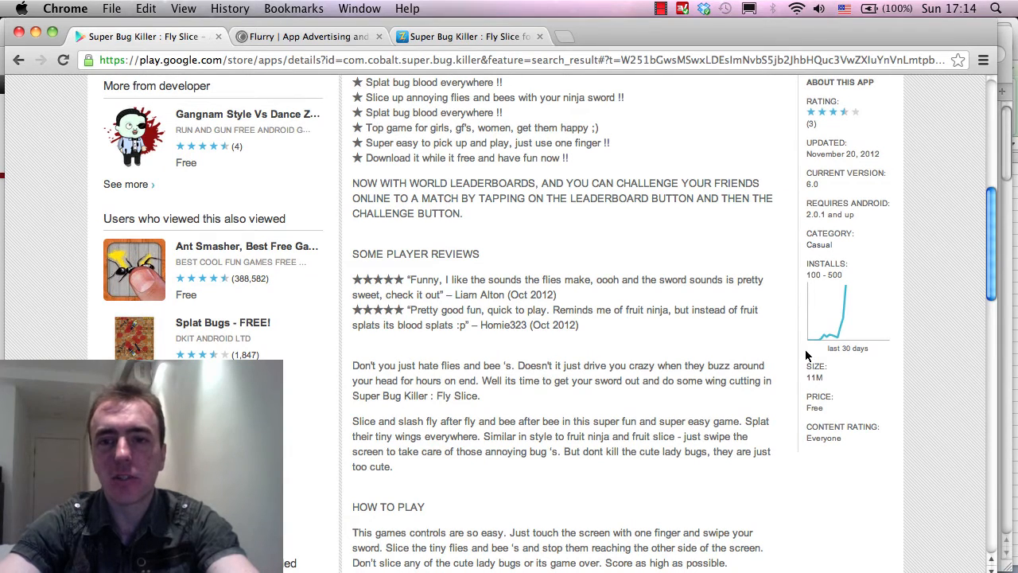
mouse_move(512, 412)
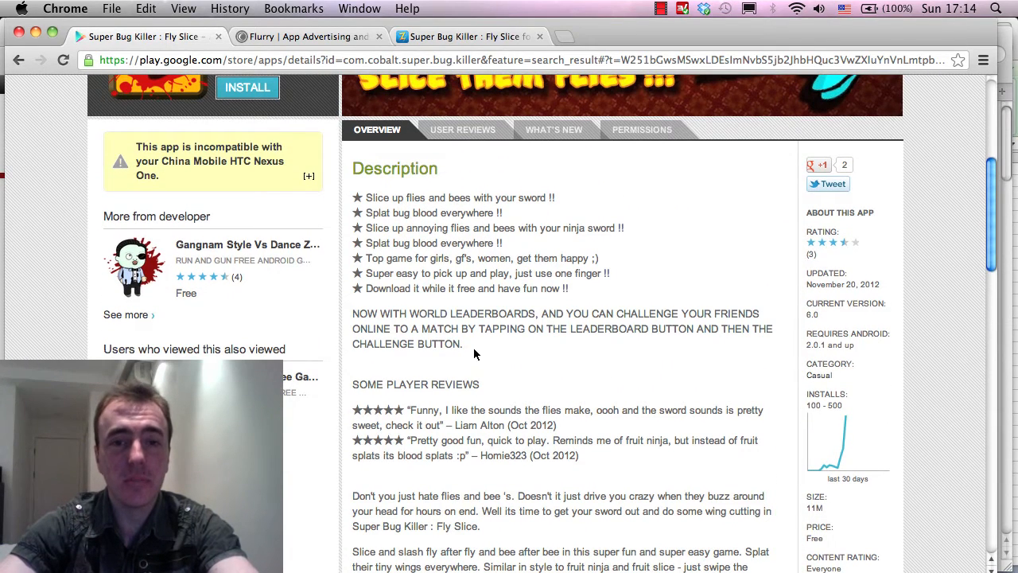
left_click_drag(352, 313, 462, 343)
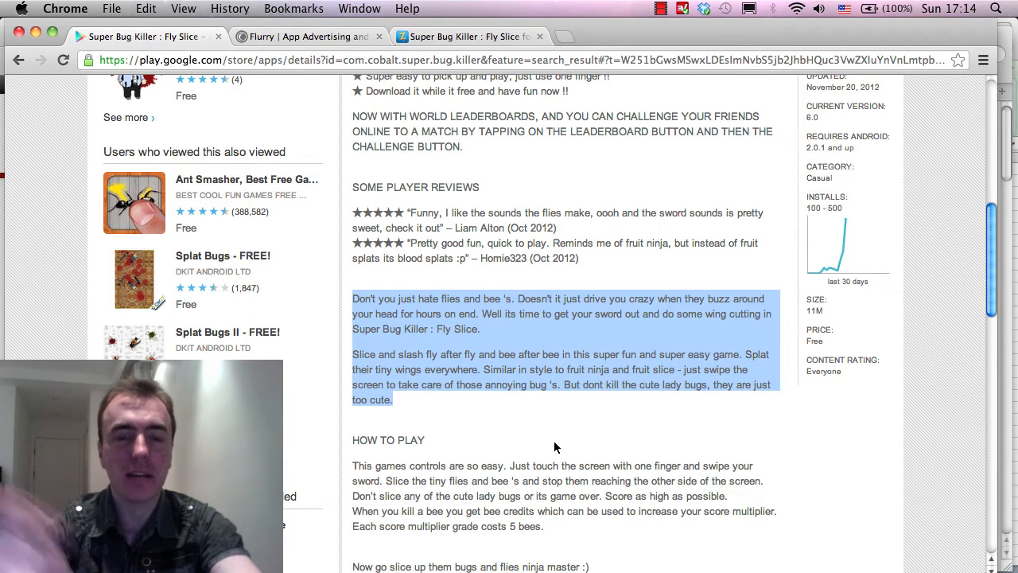
mouse_move(537, 350)
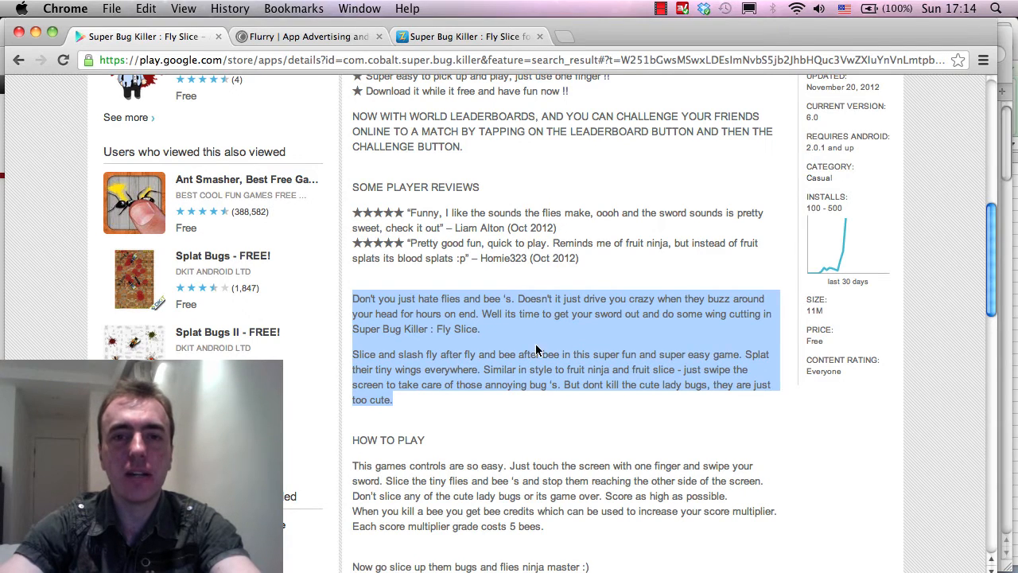
mouse_move(847, 194)
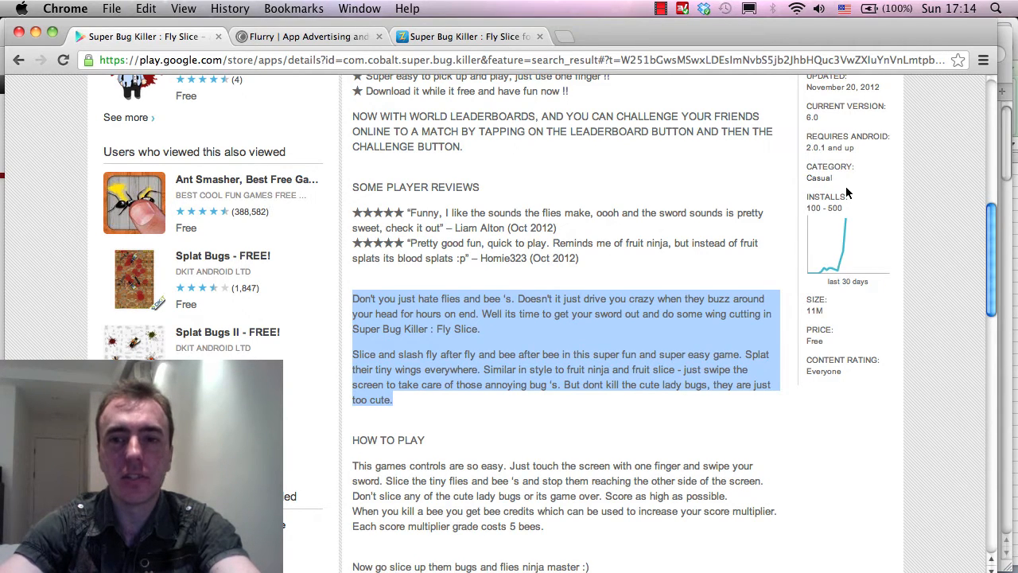
scroll("down", 3)
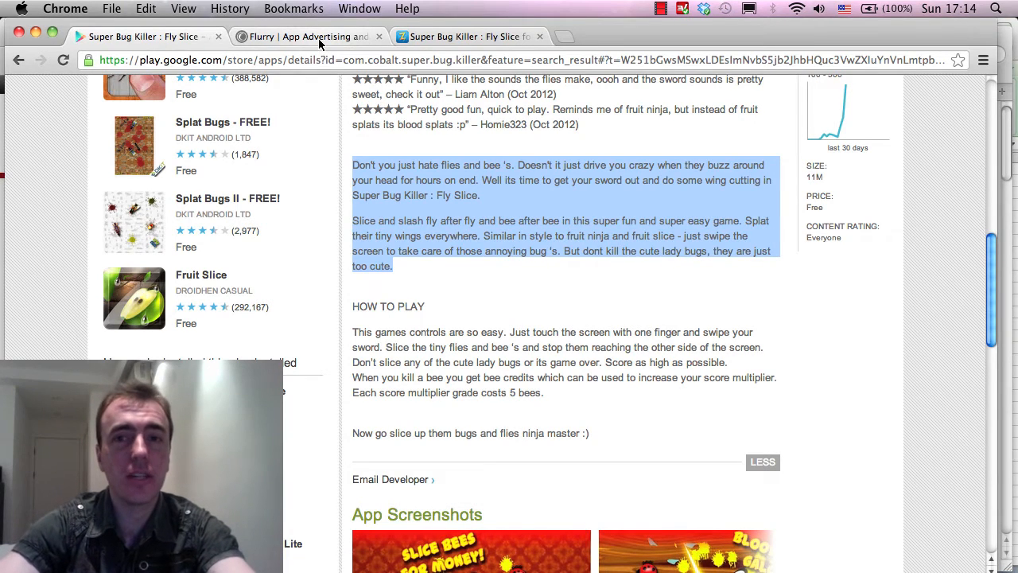
Review Flurry's Active Users chart peaking around Nov 22, then switch to the Heyzap page
left_click(310, 37)
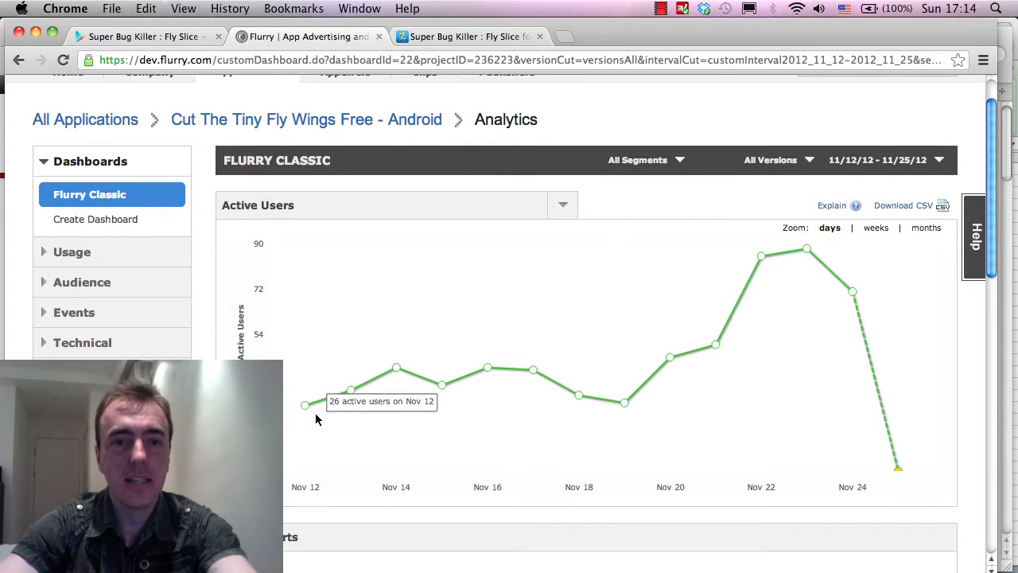
mouse_move(441, 385)
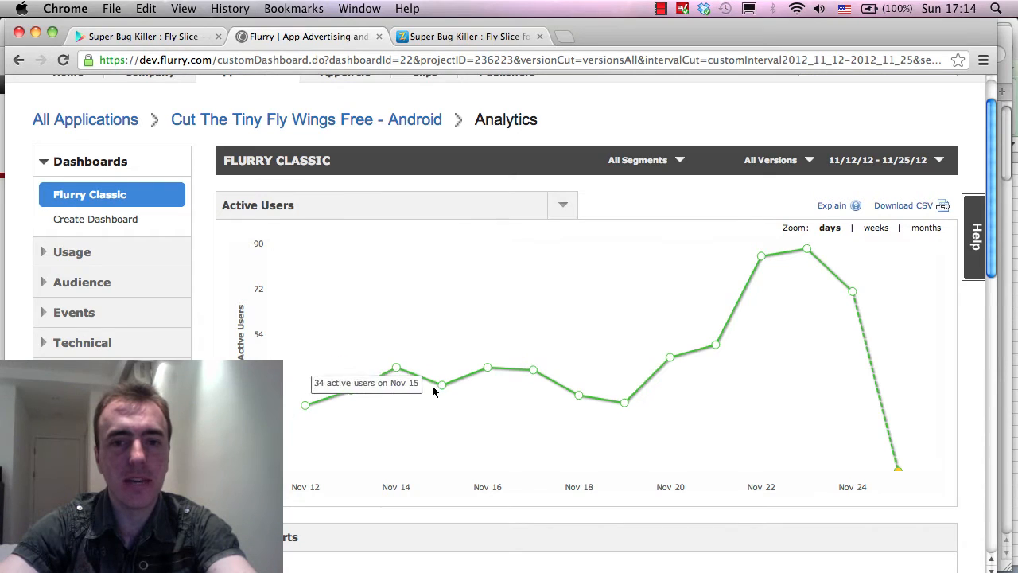
mouse_move(459, 383)
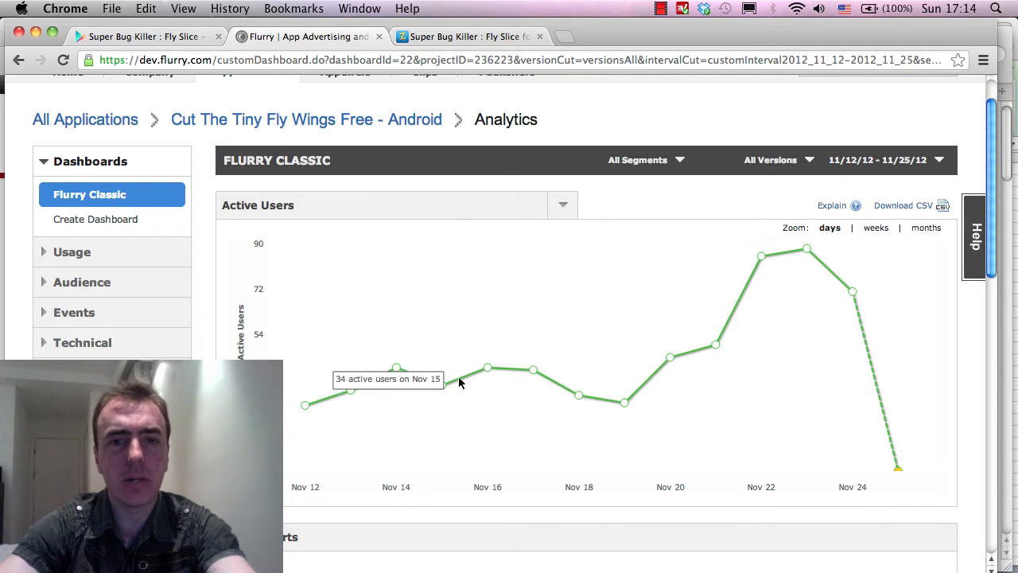
mouse_move(396, 367)
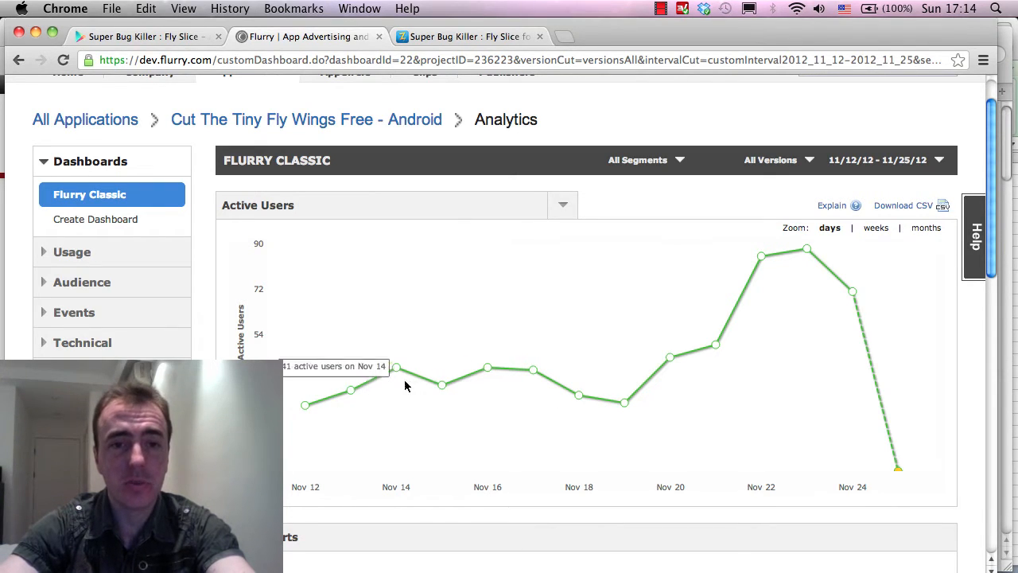
mouse_move(580, 396)
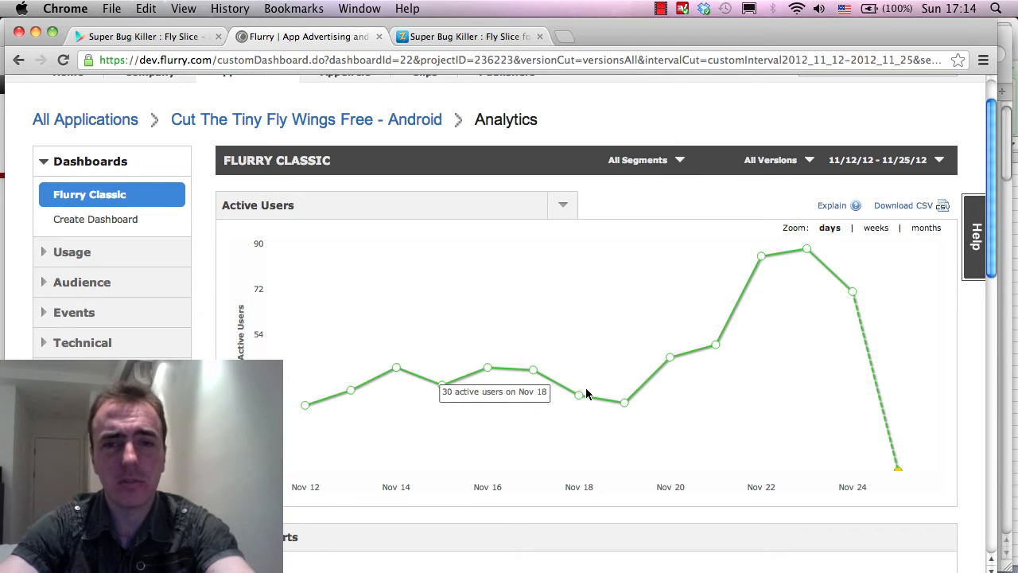
mouse_move(624, 402)
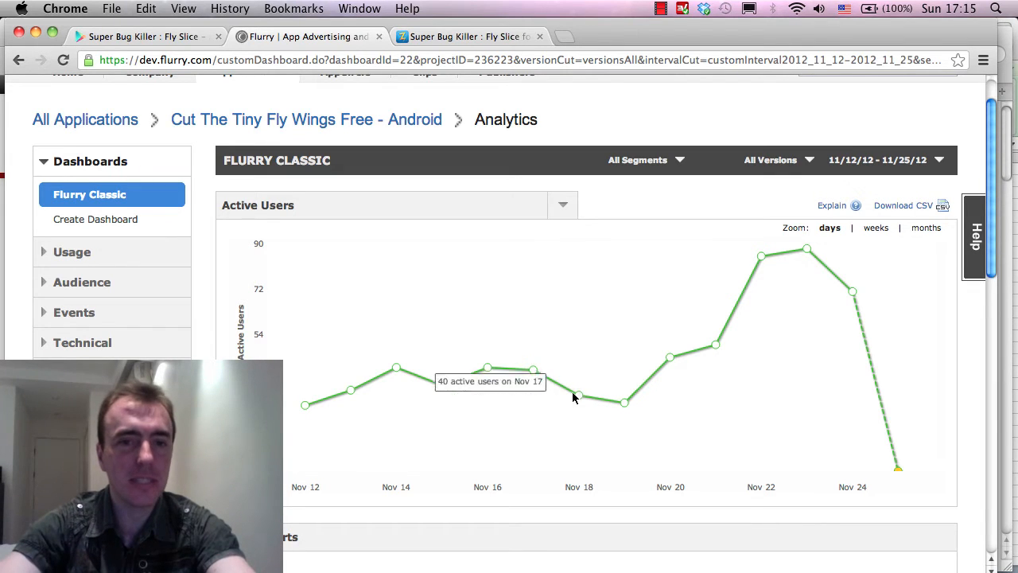
mouse_move(579, 397)
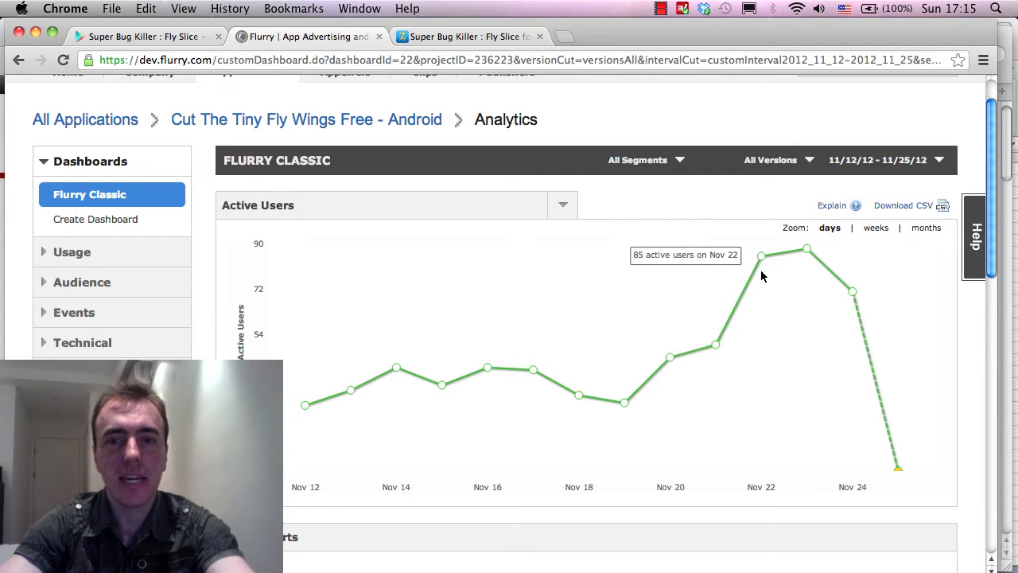
mouse_move(768, 271)
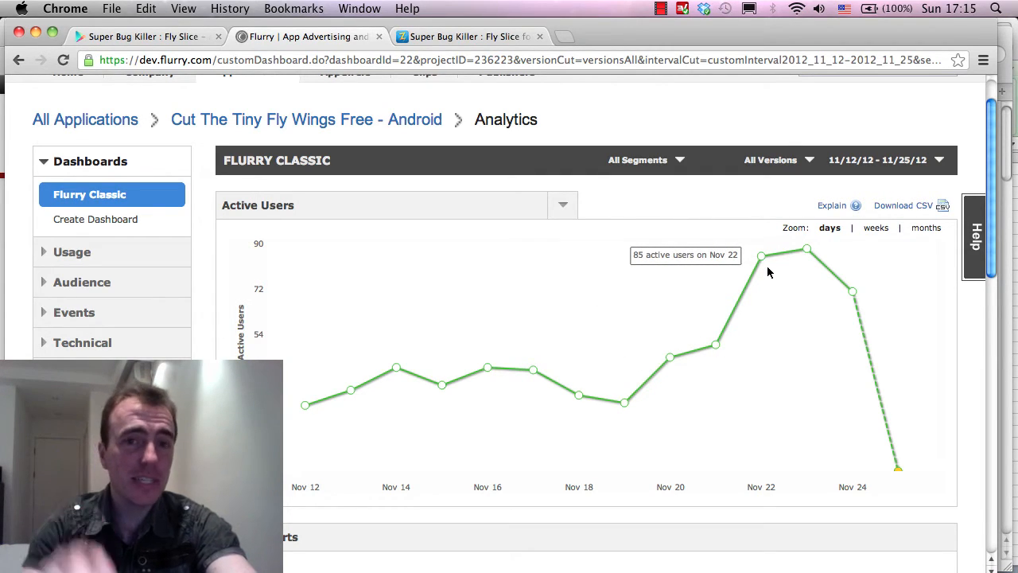
left_click(467, 37)
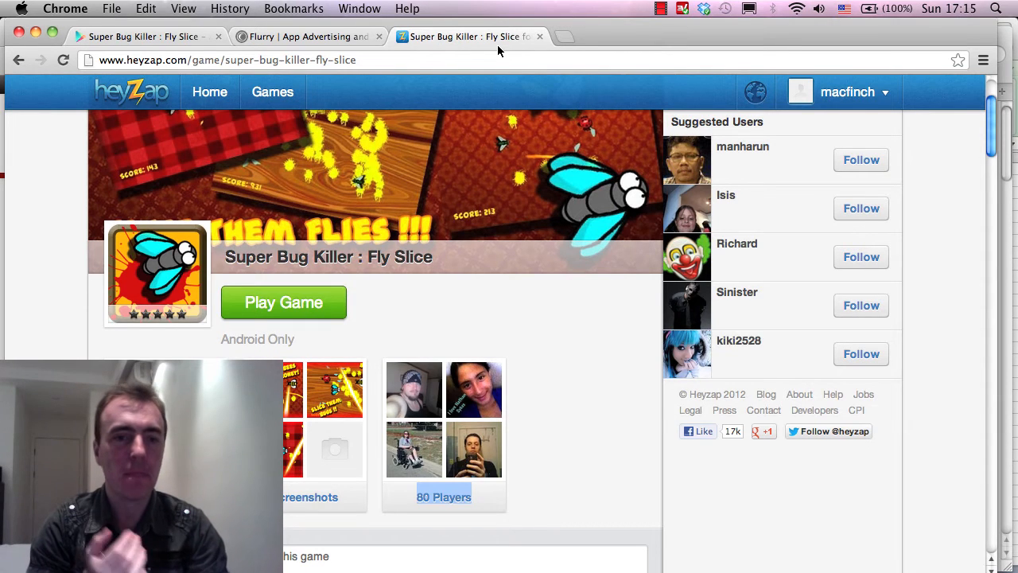
mouse_move(595, 187)
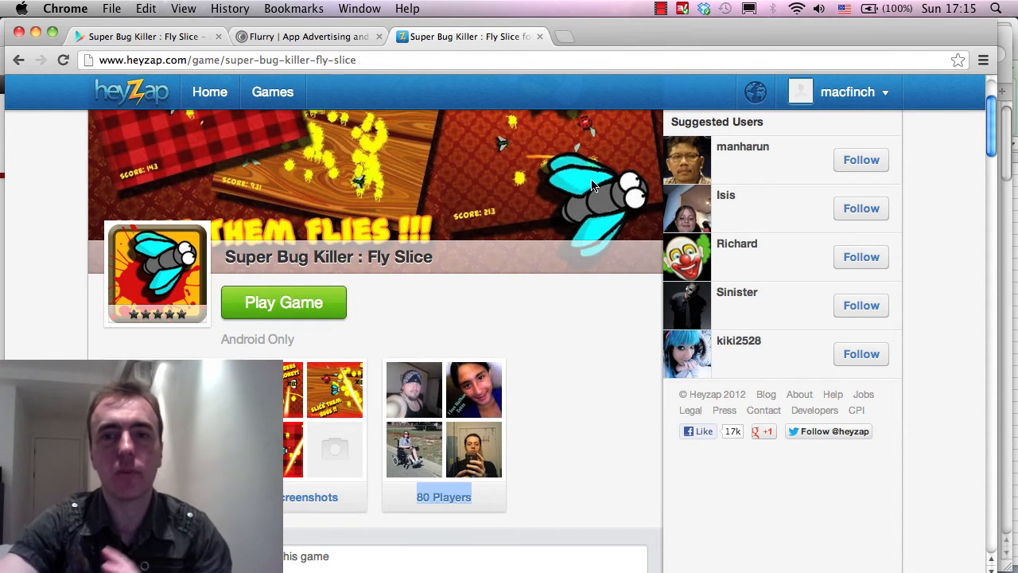
Browse the Super Bug Killer : Fly Slice Heyzap page with 80 players, then return to Google Play
scroll("down", 3)
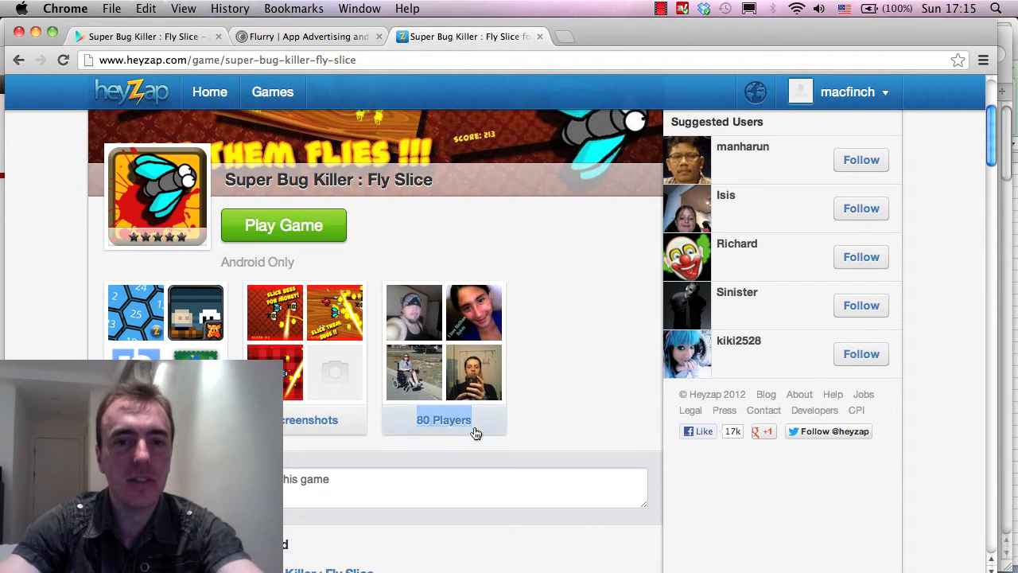
mouse_move(509, 402)
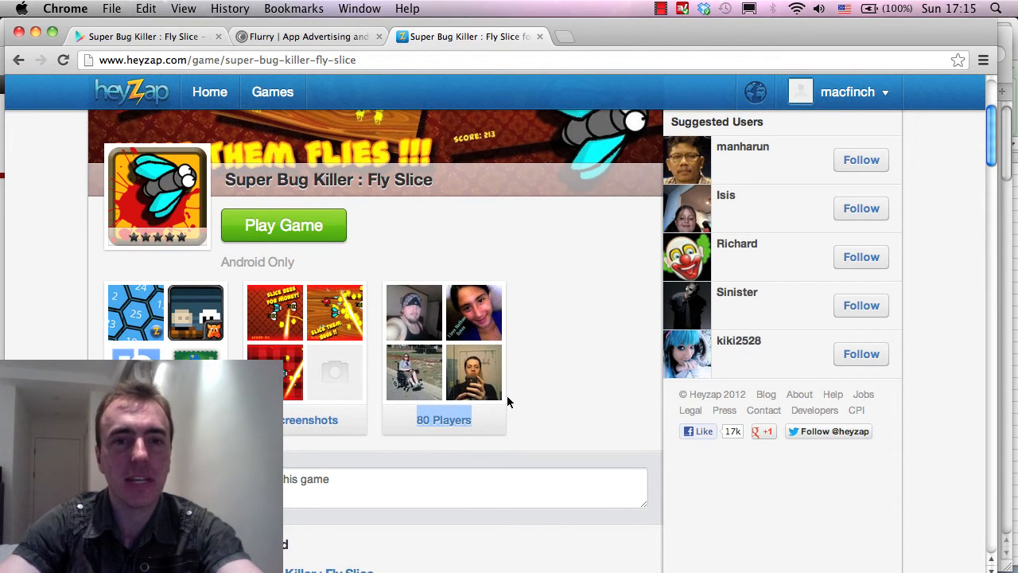
left_click(294, 60)
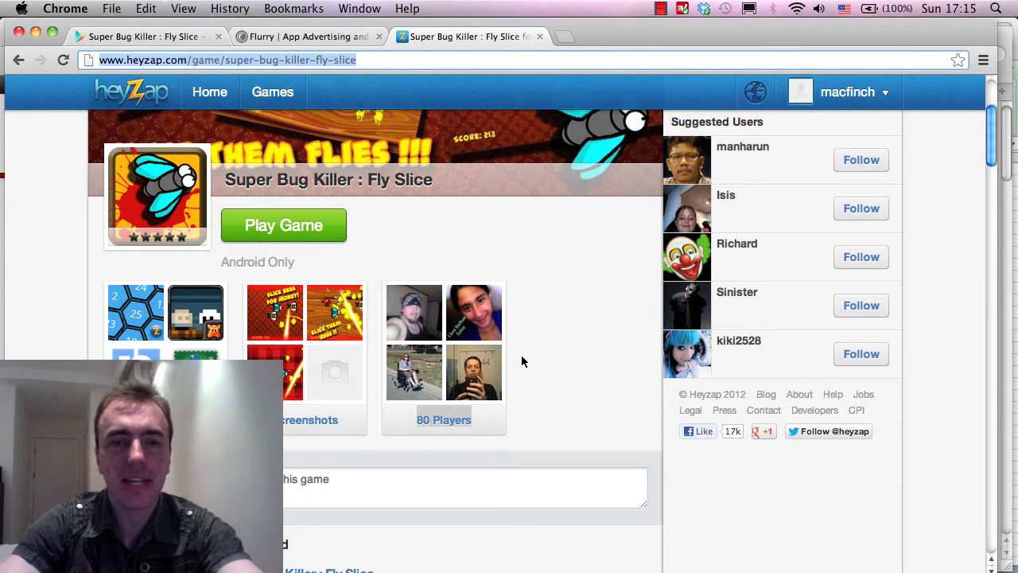
mouse_move(424, 321)
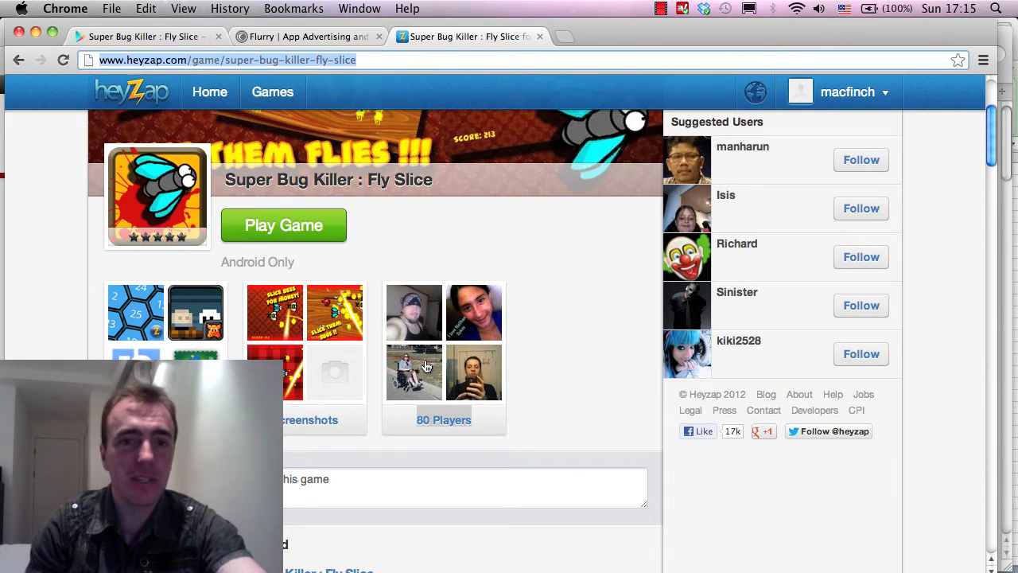
mouse_move(231, 113)
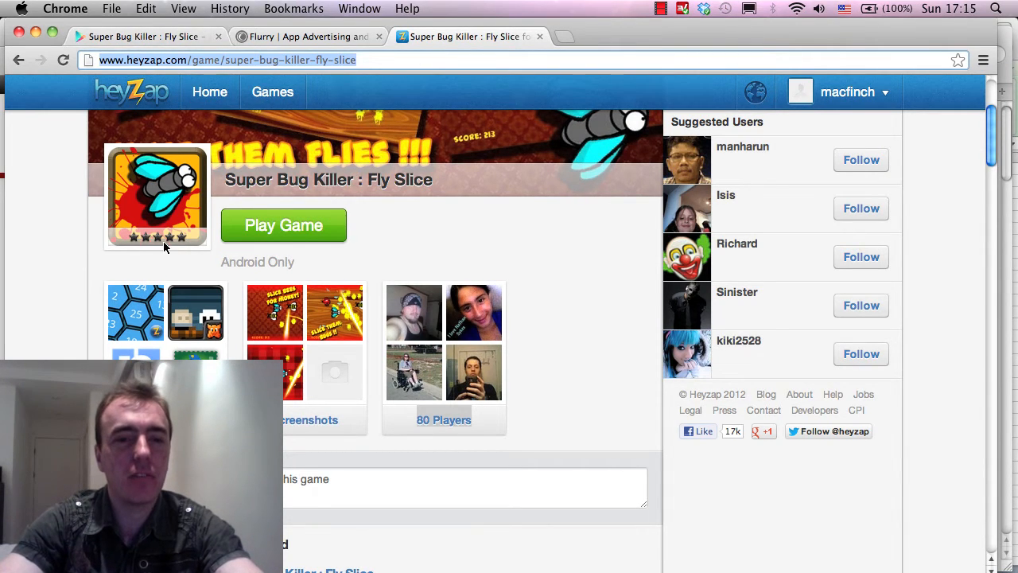
scroll("down", 3)
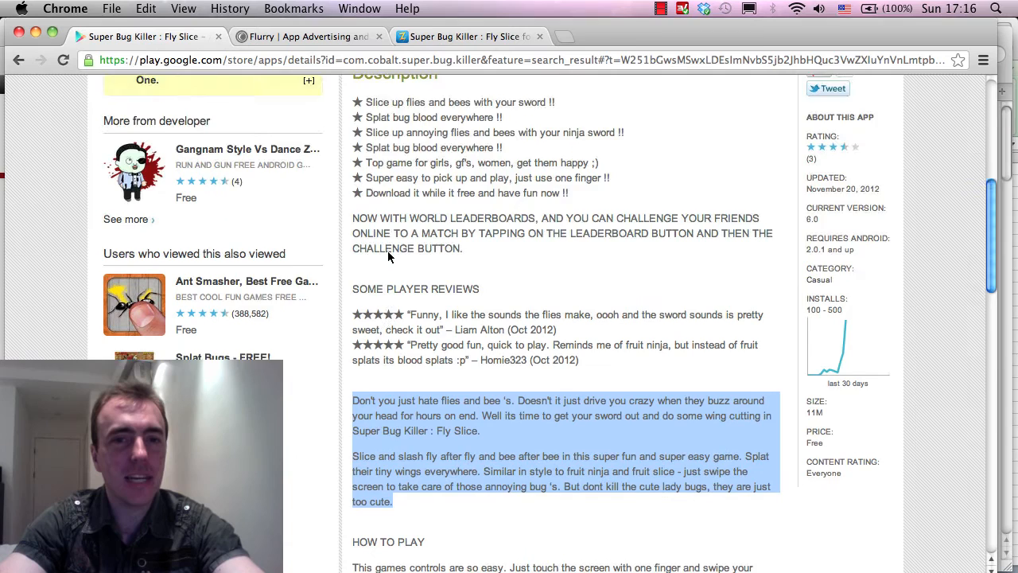
scroll("down", 3)
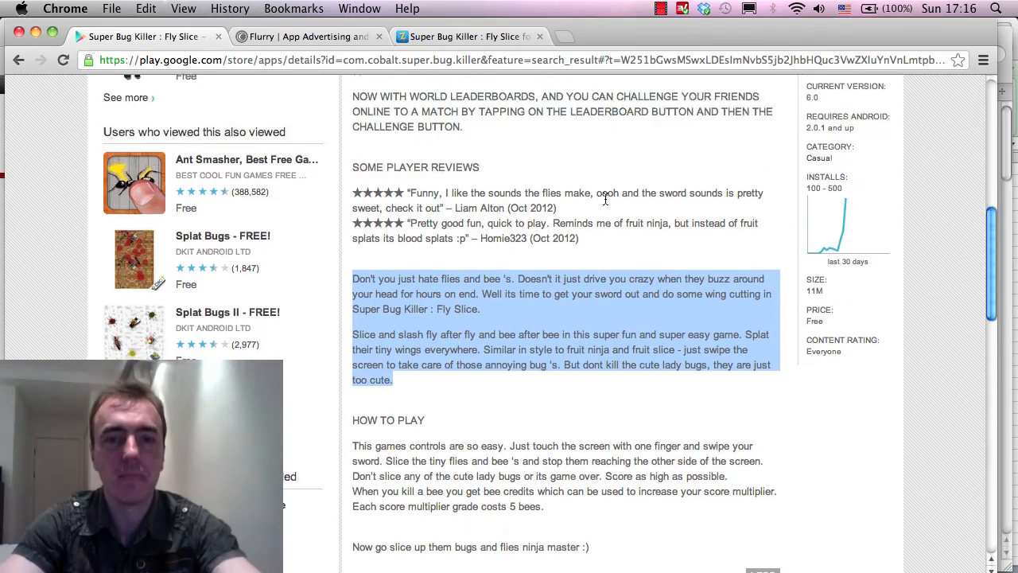
scroll("down", 3)
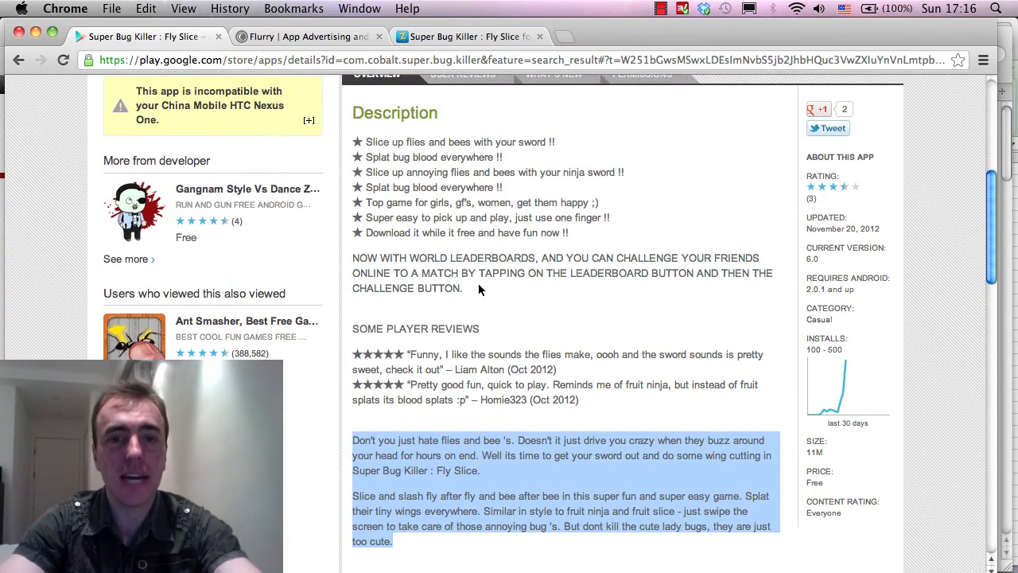
scroll("down", 3)
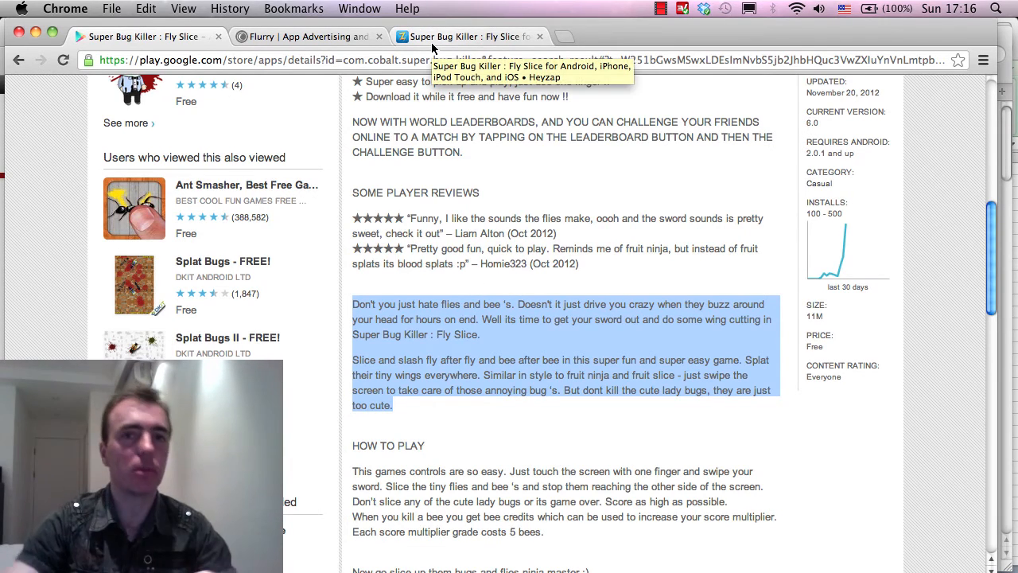
scroll("down", 3)
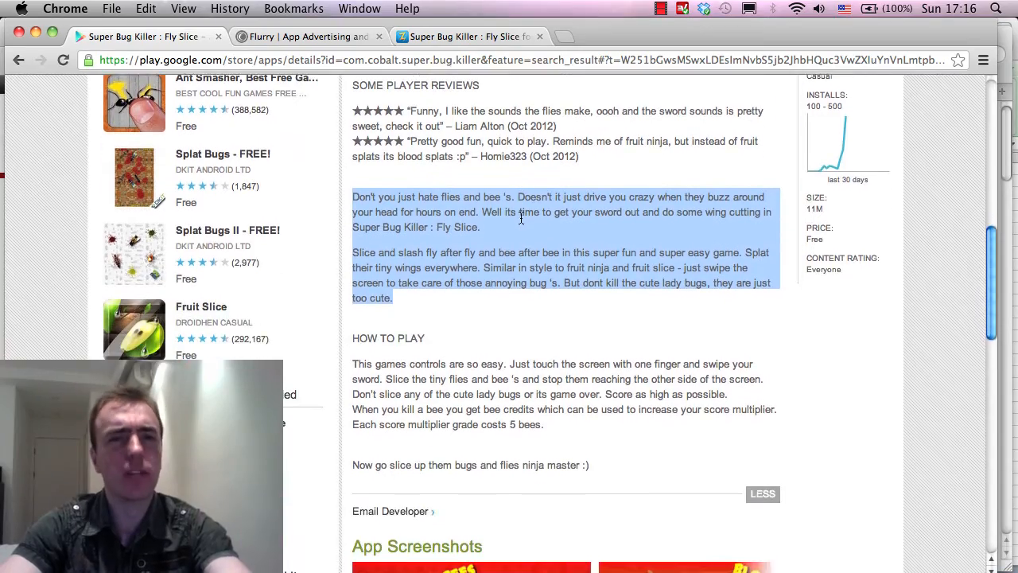
scroll("down", 3)
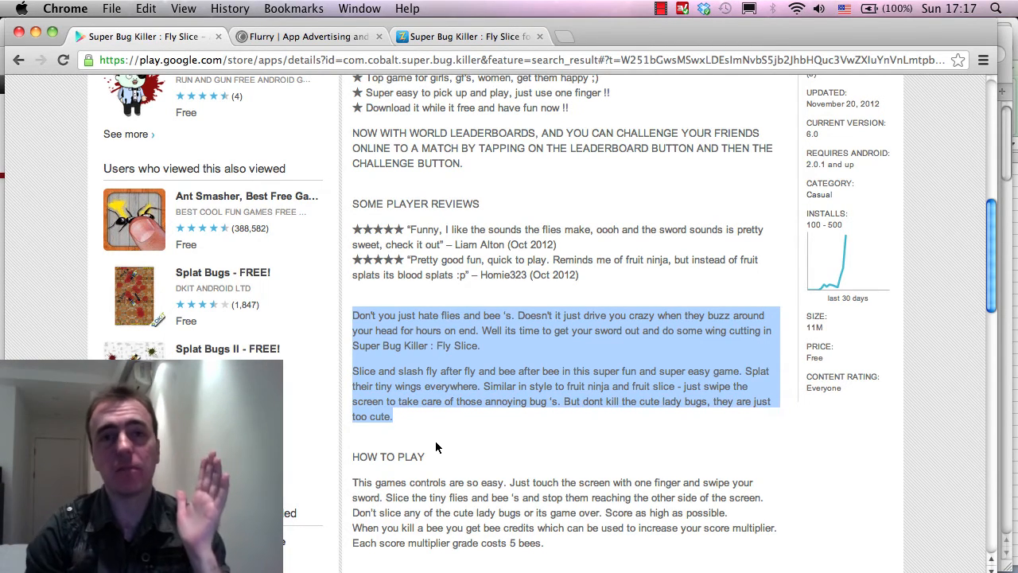
scroll("down", 3)
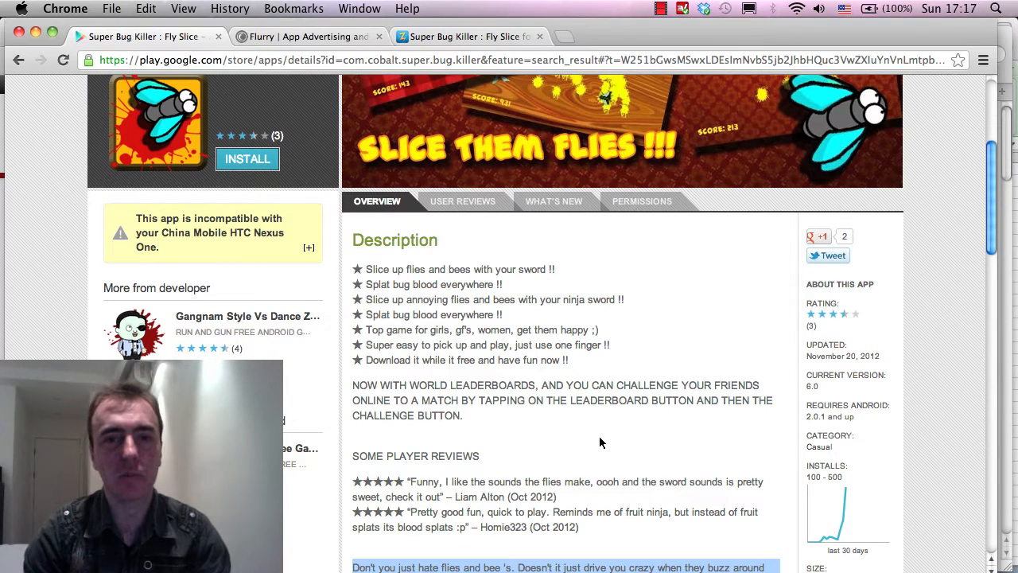
scroll("down", 3)
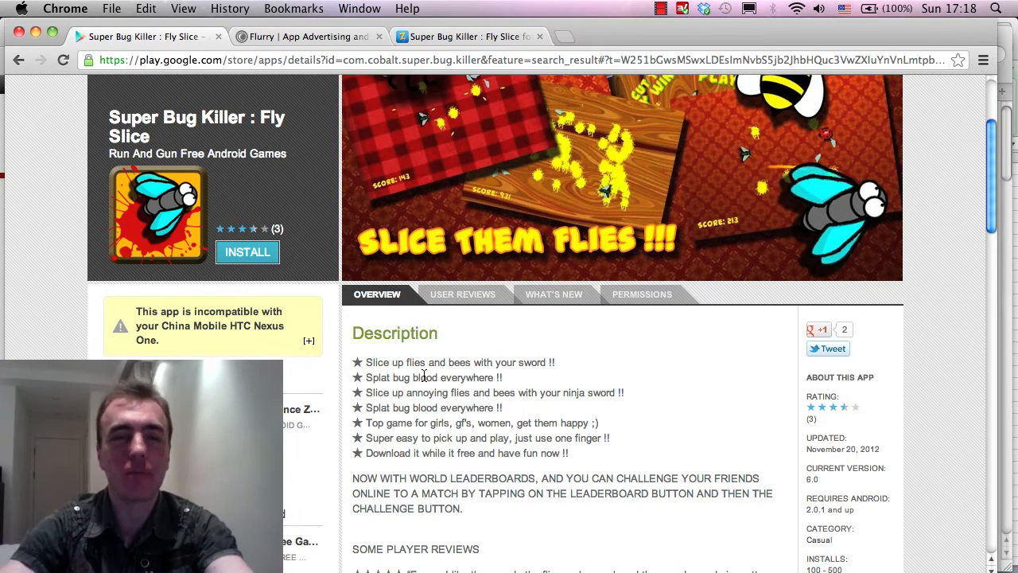
mouse_move(631, 116)
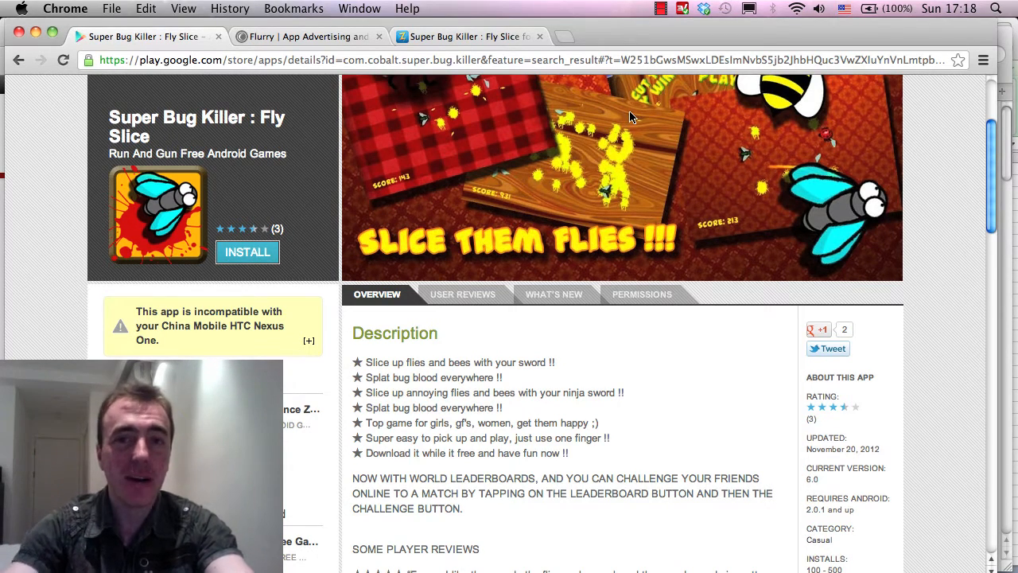